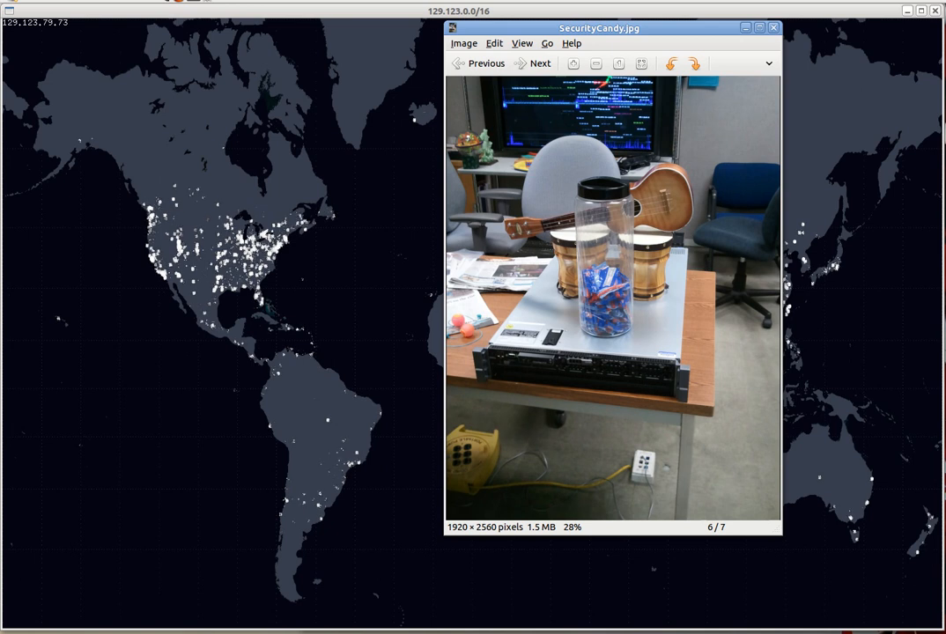
Step: Close the SecurityCandy.jpg photo viewer to reveal the Firefox Security wiki page
left_click(534, 62)
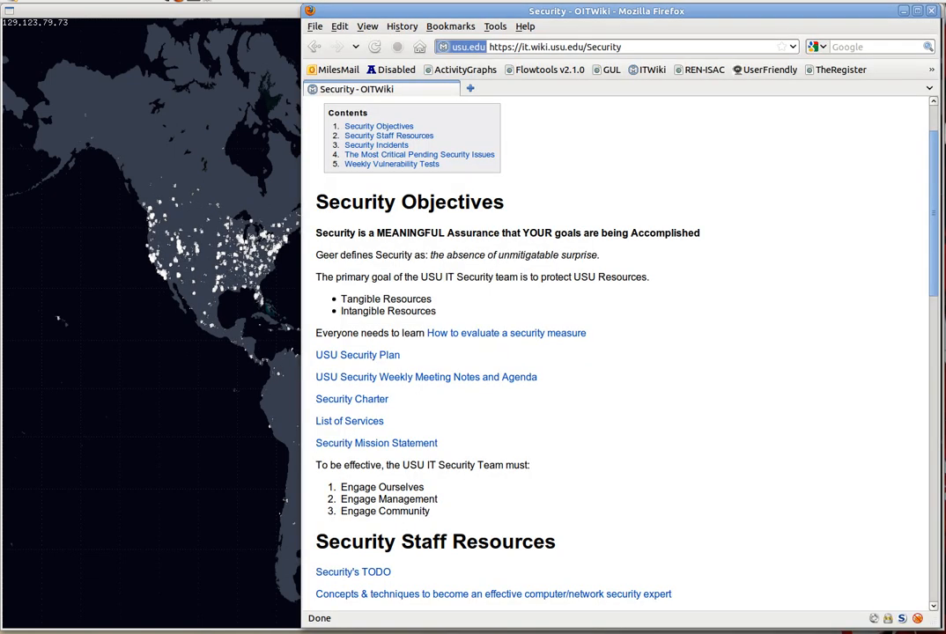
mouse_move(699, 378)
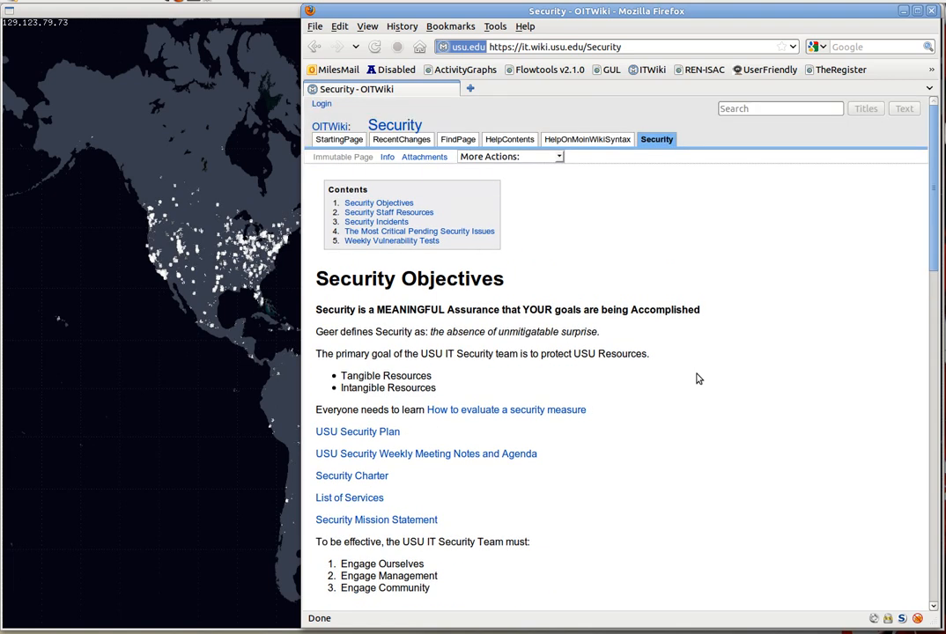
mouse_move(690, 475)
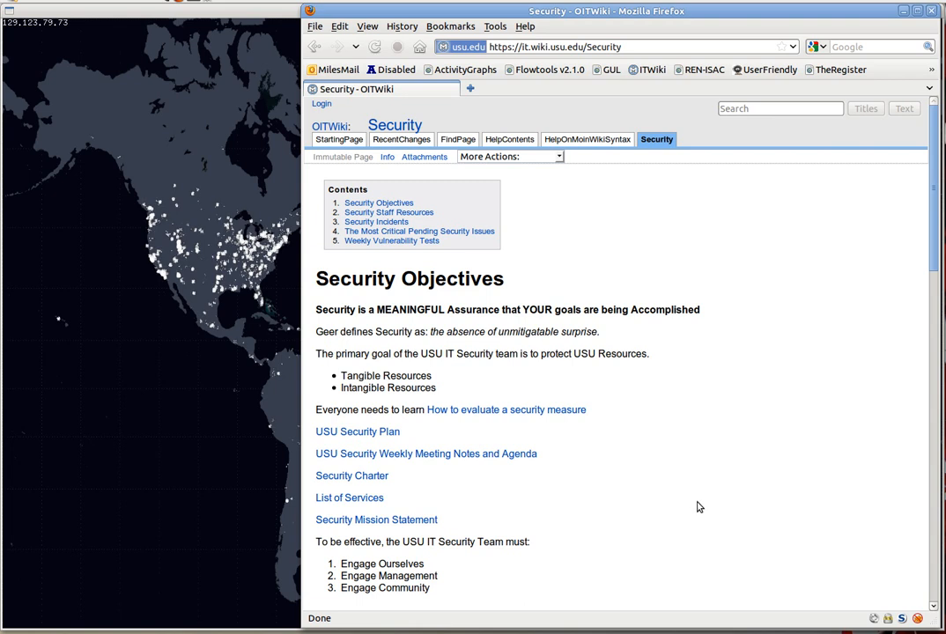
Step: Scroll the Security page past Weekly Vulnerability Tests to the licence footer, then back up
scroll("down", 3)
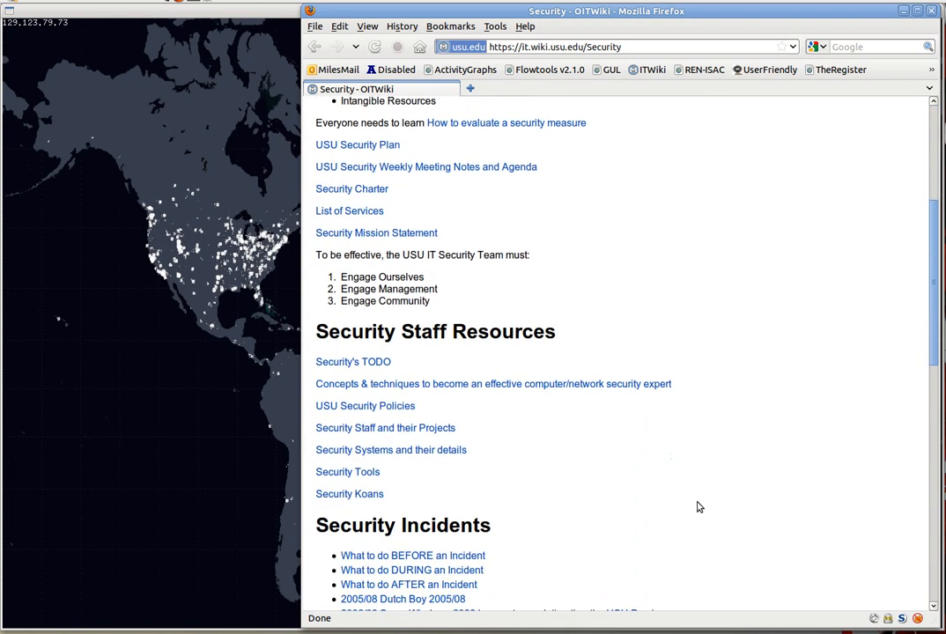
scroll("down", 3)
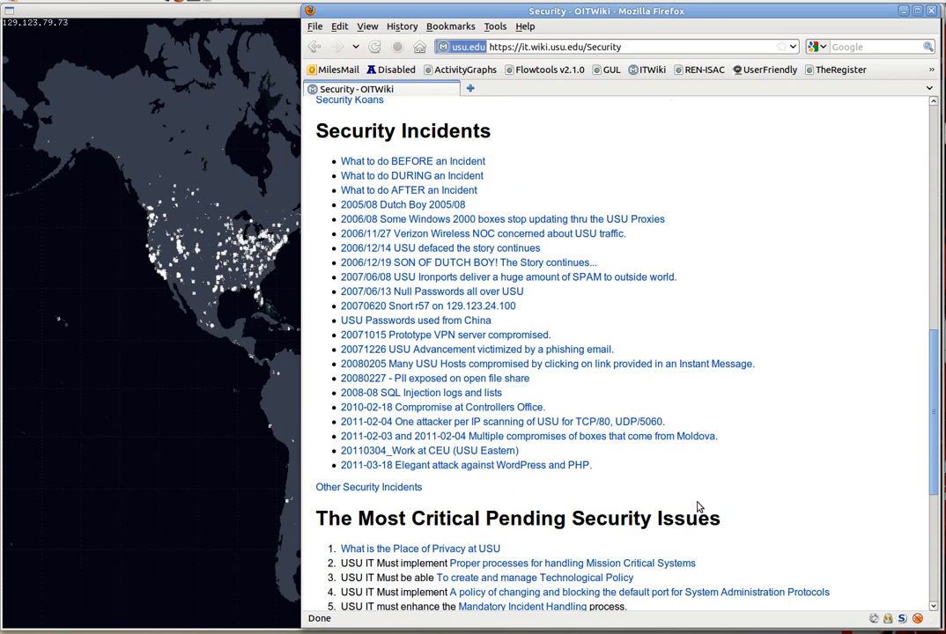
scroll("down", 3)
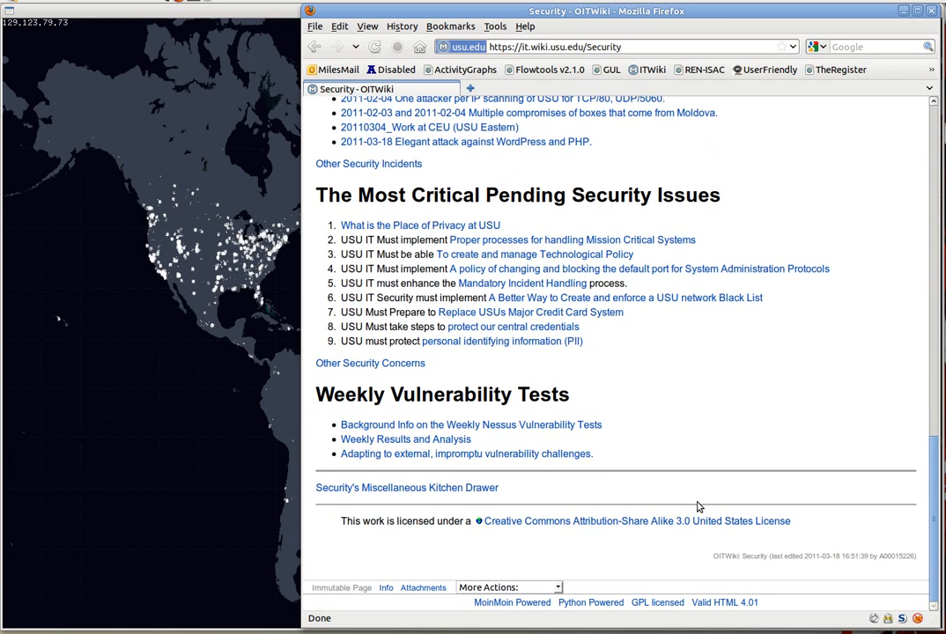
scroll("up", 3)
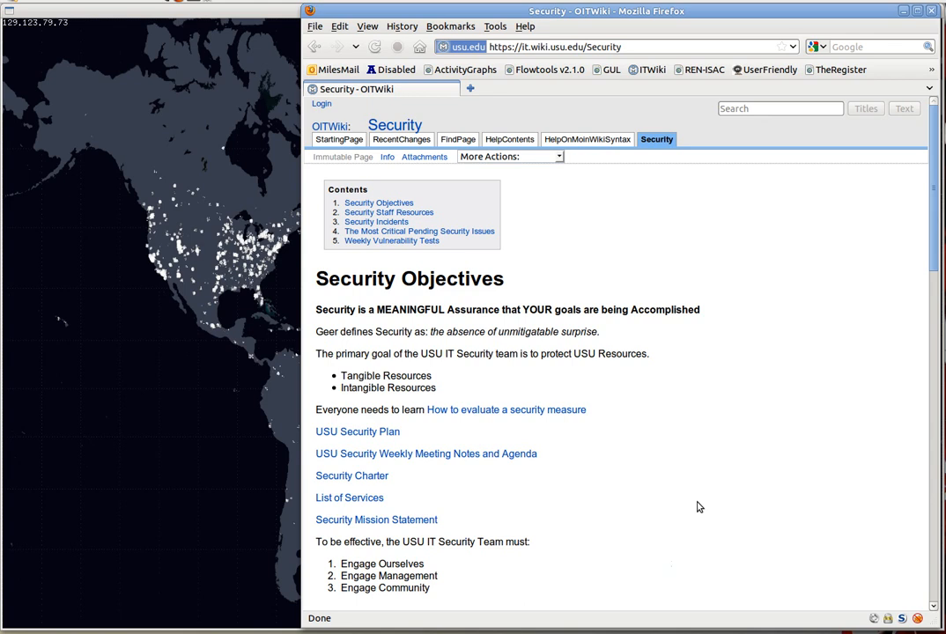
mouse_move(770, 546)
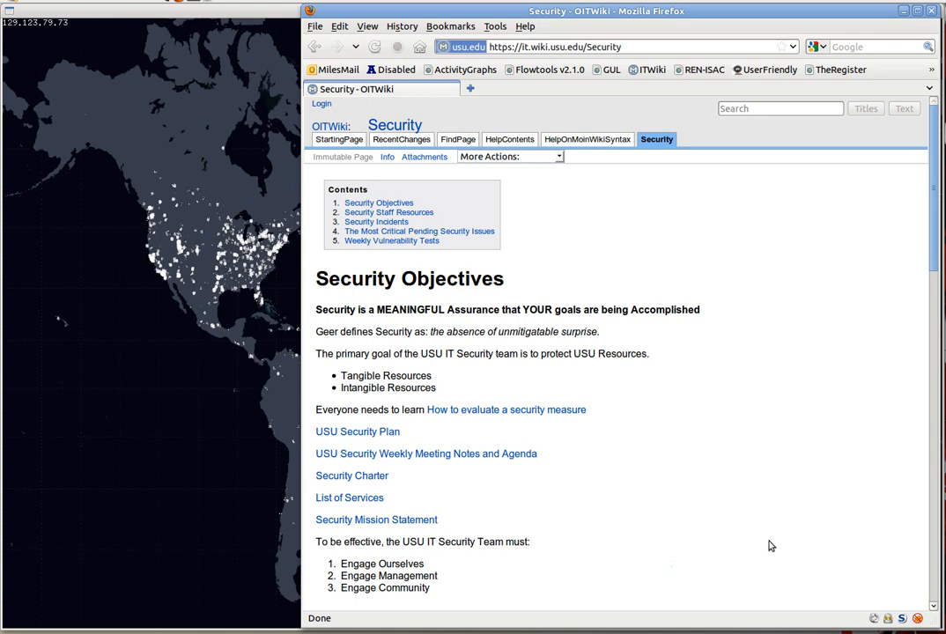